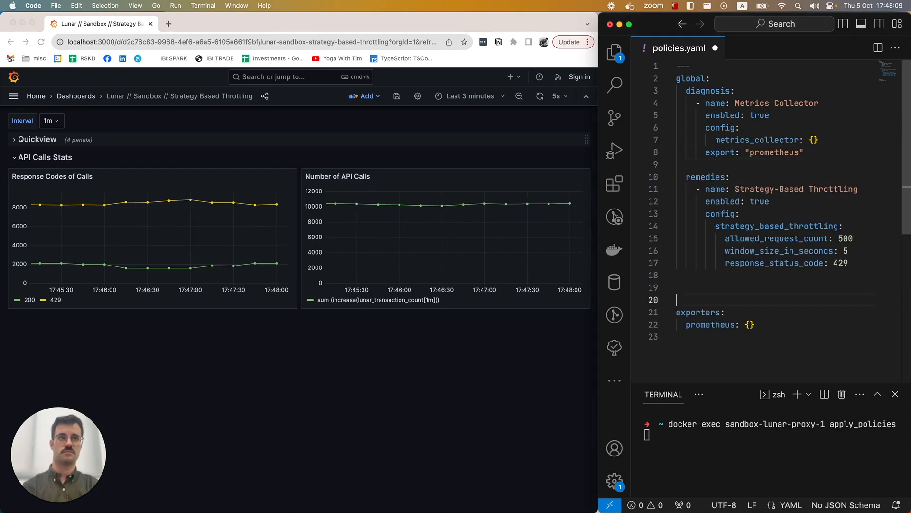
Remove the blank lines after the remedies block and run docker exec sandbox-lunar-proxy-1 apply_policies to apply the throttling policy.
key("Backspace")
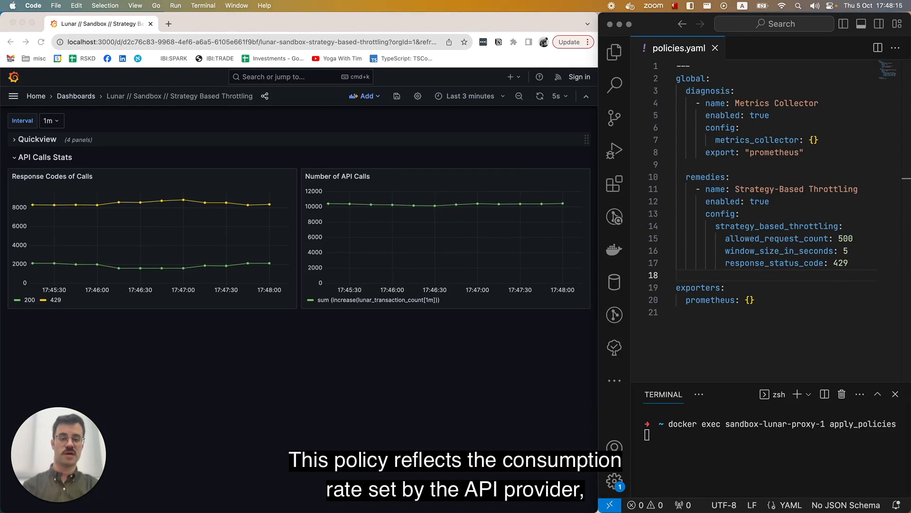
mouse_move(827, 327)
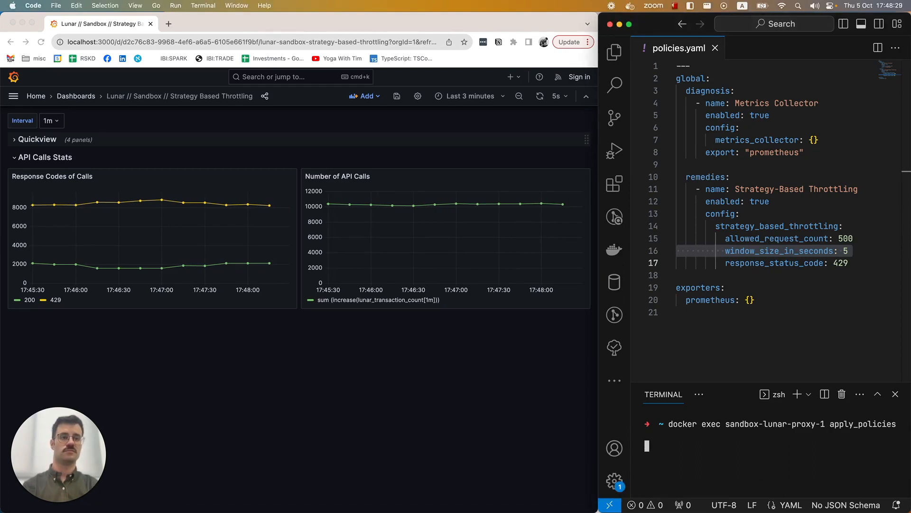
key("Return")
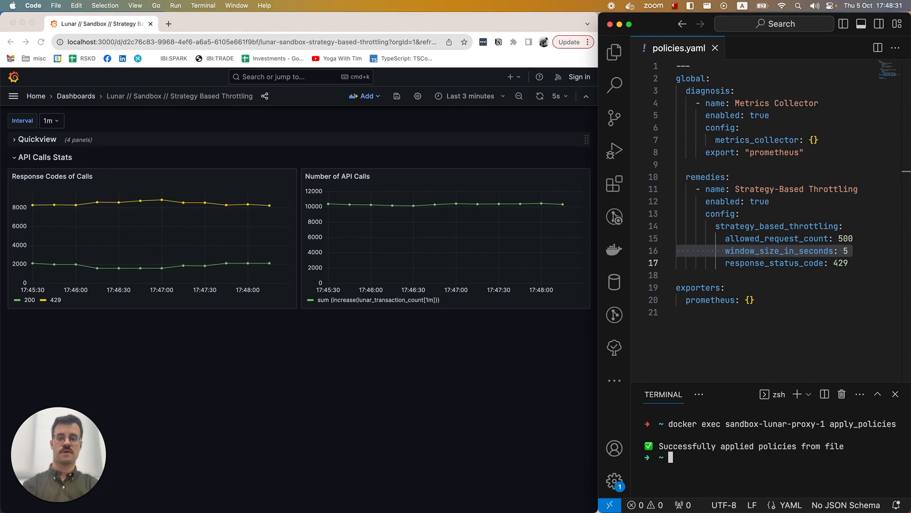